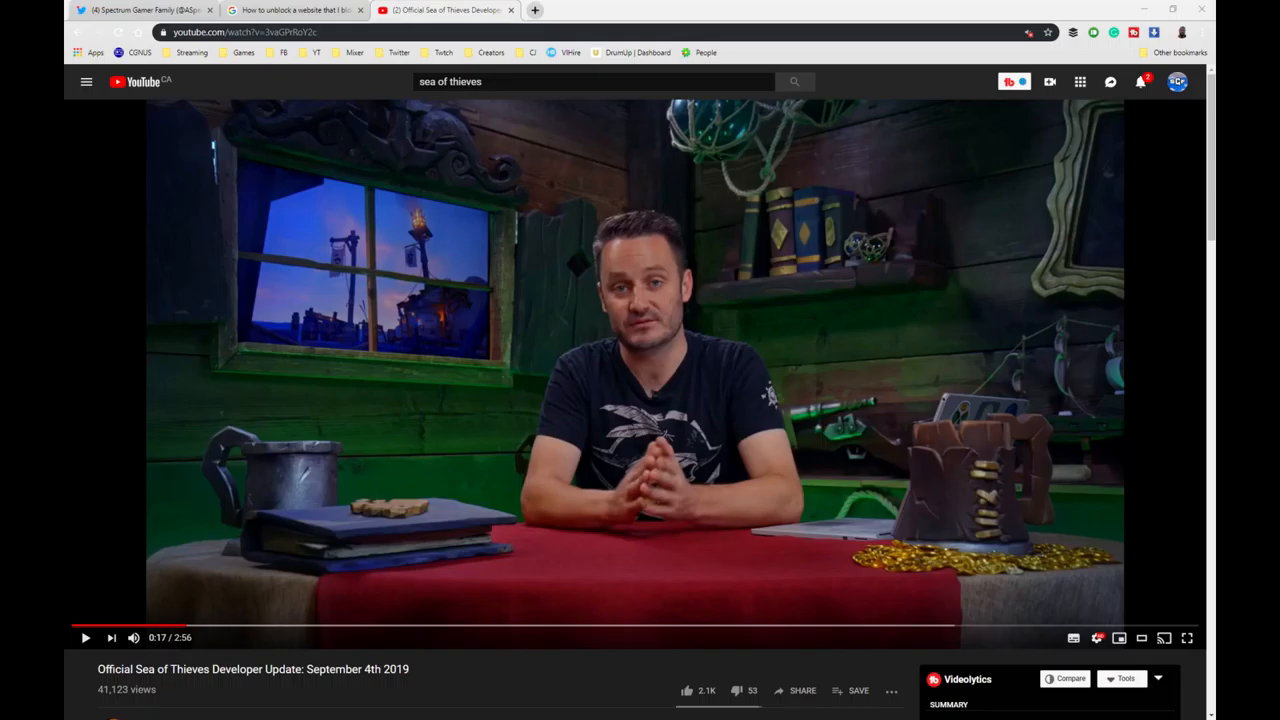
Scroll through the Sea of Thieves video's comments and open a commenter's channel in a new tab
{"action": "scroll", "scroll_direction": "down", "scroll_amount": 3}
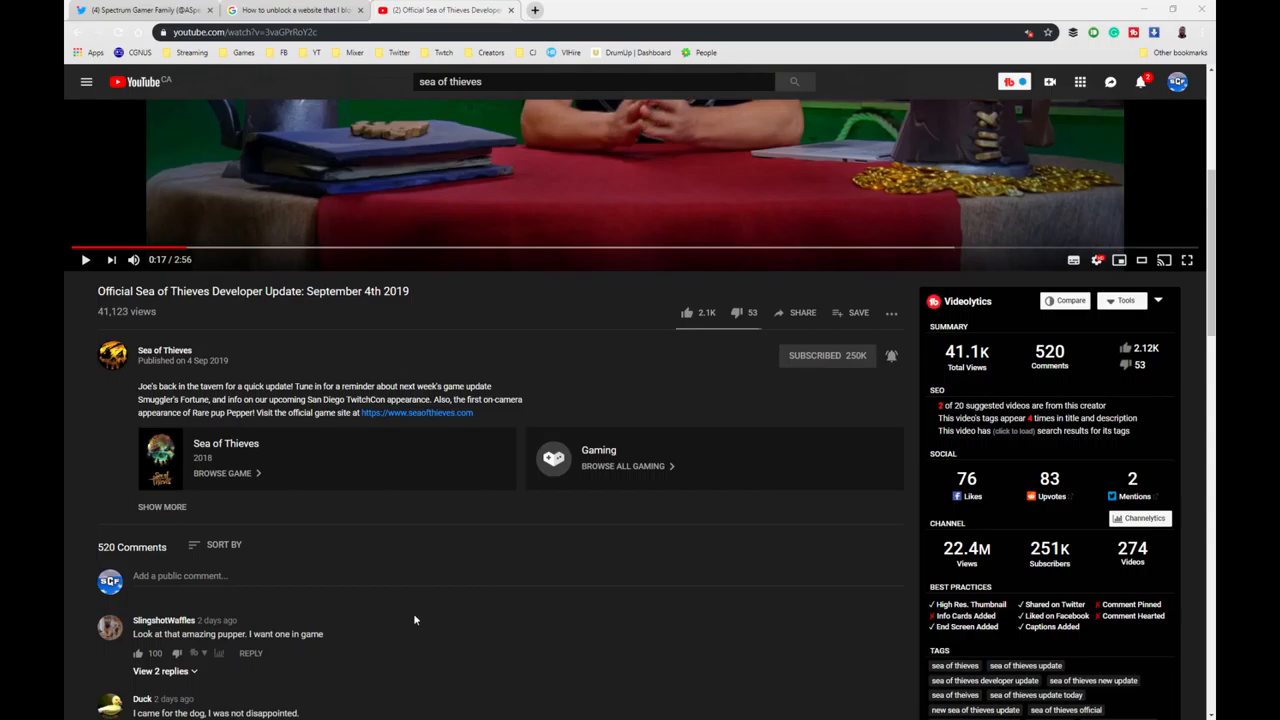
{"action": "mouse_move", "coordinate": [408, 617]}
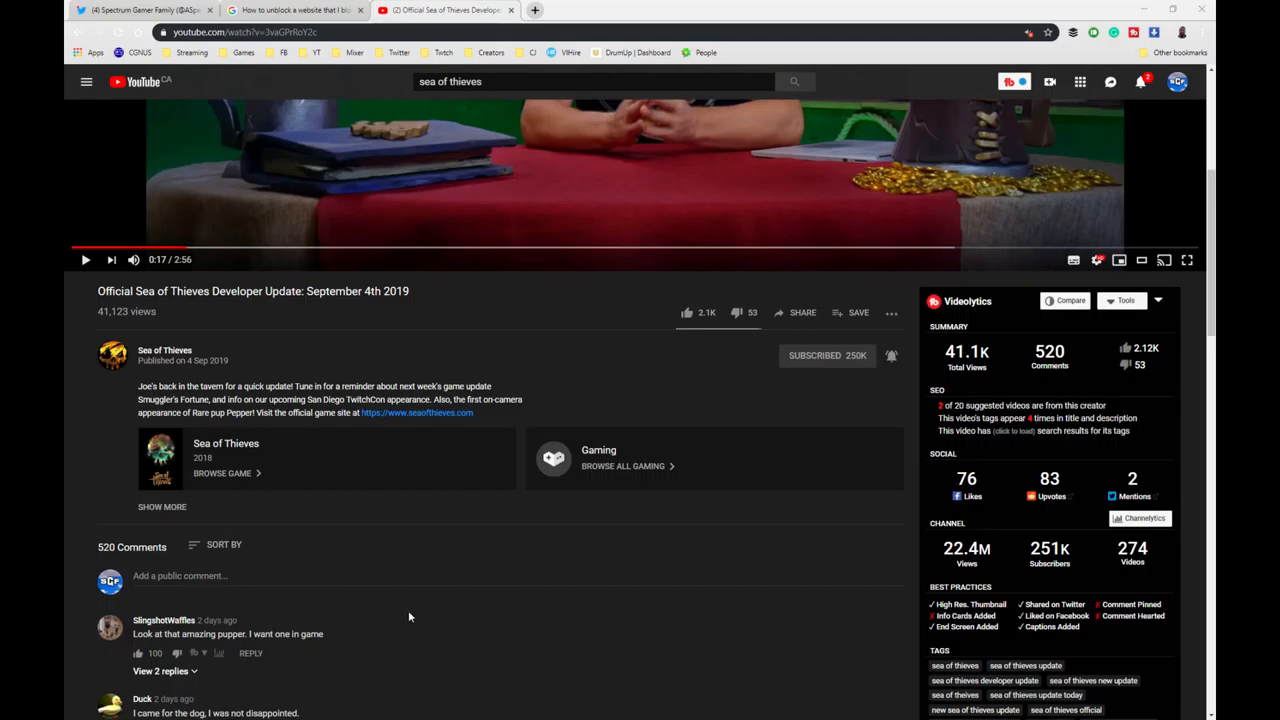
{"action": "scroll", "scroll_direction": "down", "scroll_amount": 3}
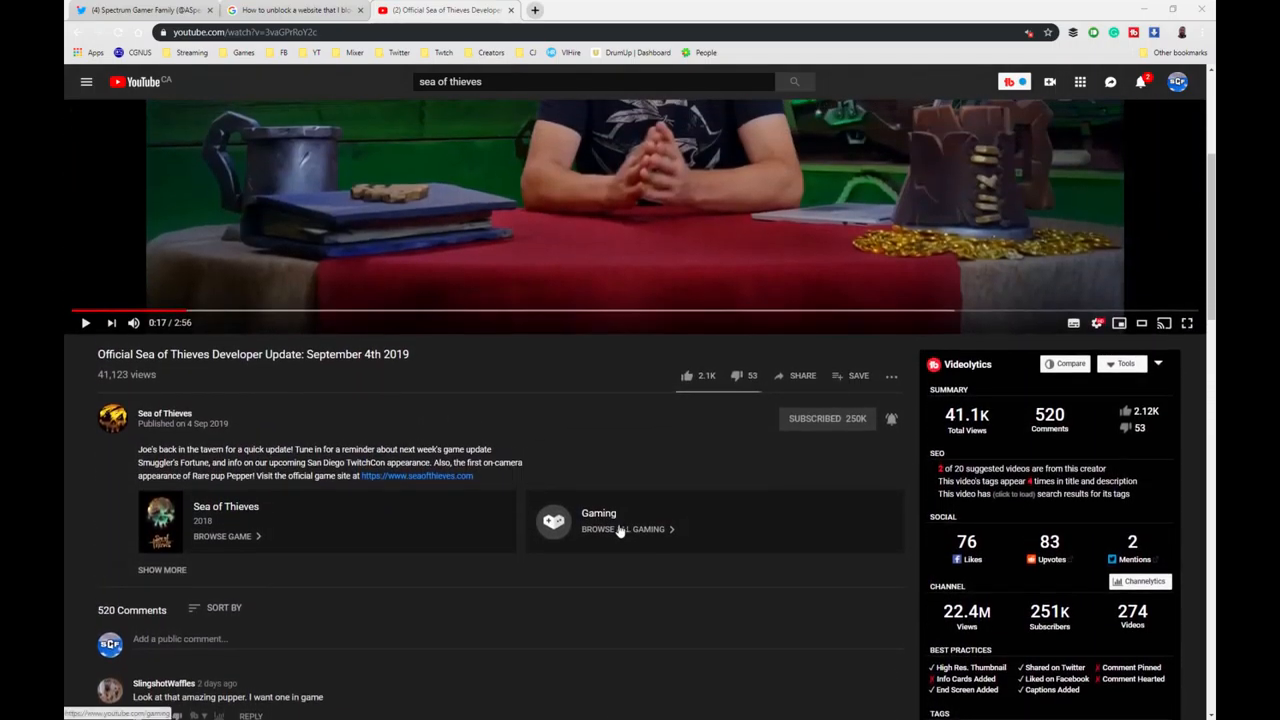
{"action": "mouse_move", "coordinate": [615, 540]}
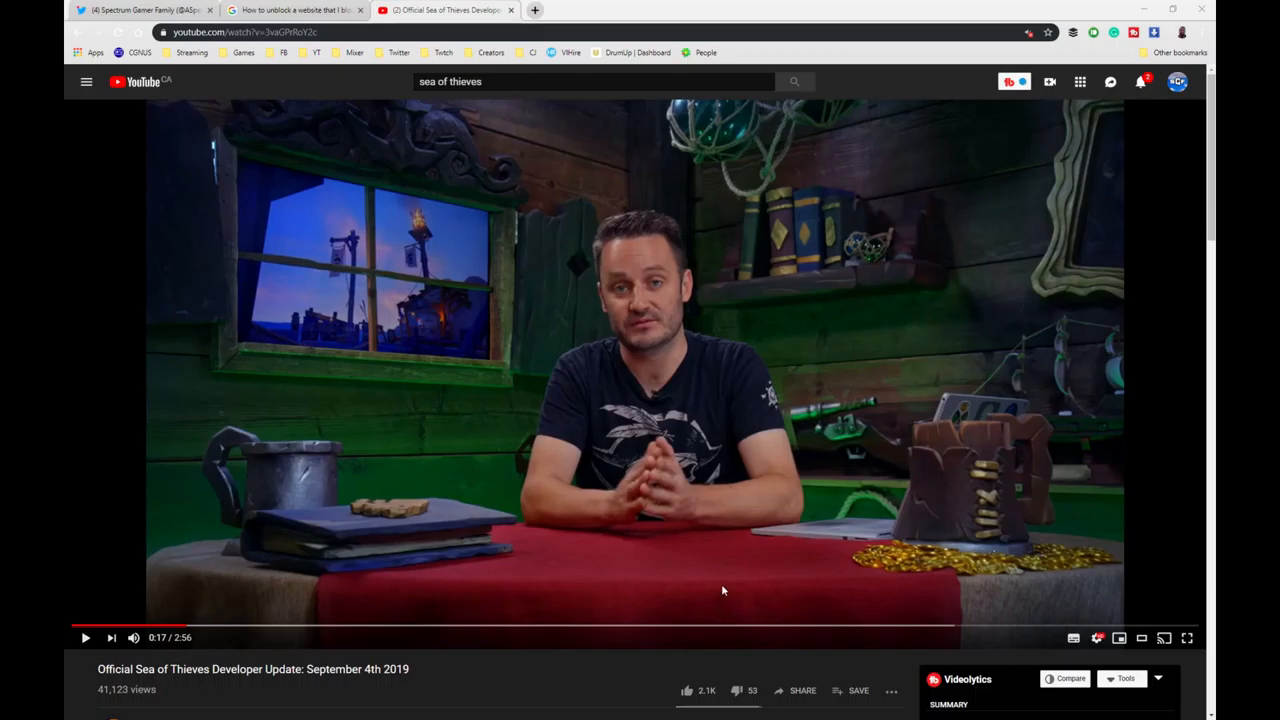
{"action": "scroll", "scroll_direction": "down", "scroll_amount": 3}
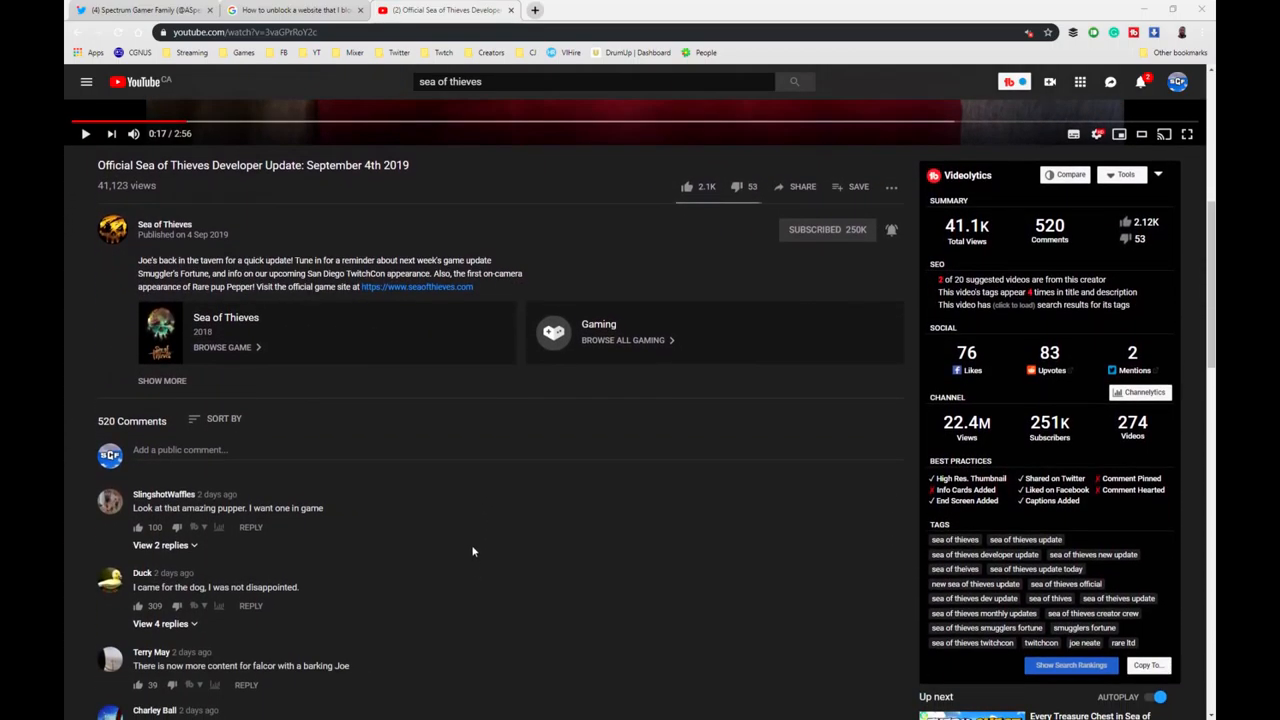
{"action": "mouse_move", "coordinate": [281, 478]}
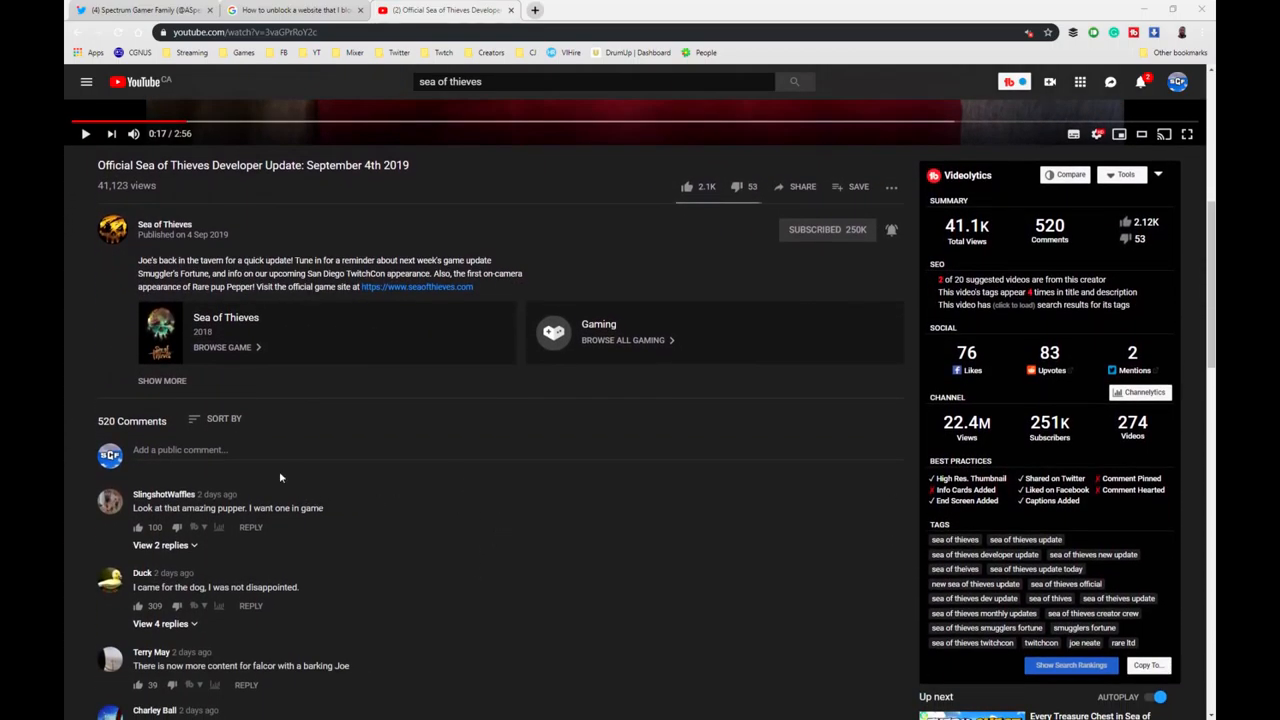
{"action": "scroll", "scroll_direction": "down", "scroll_amount": 3}
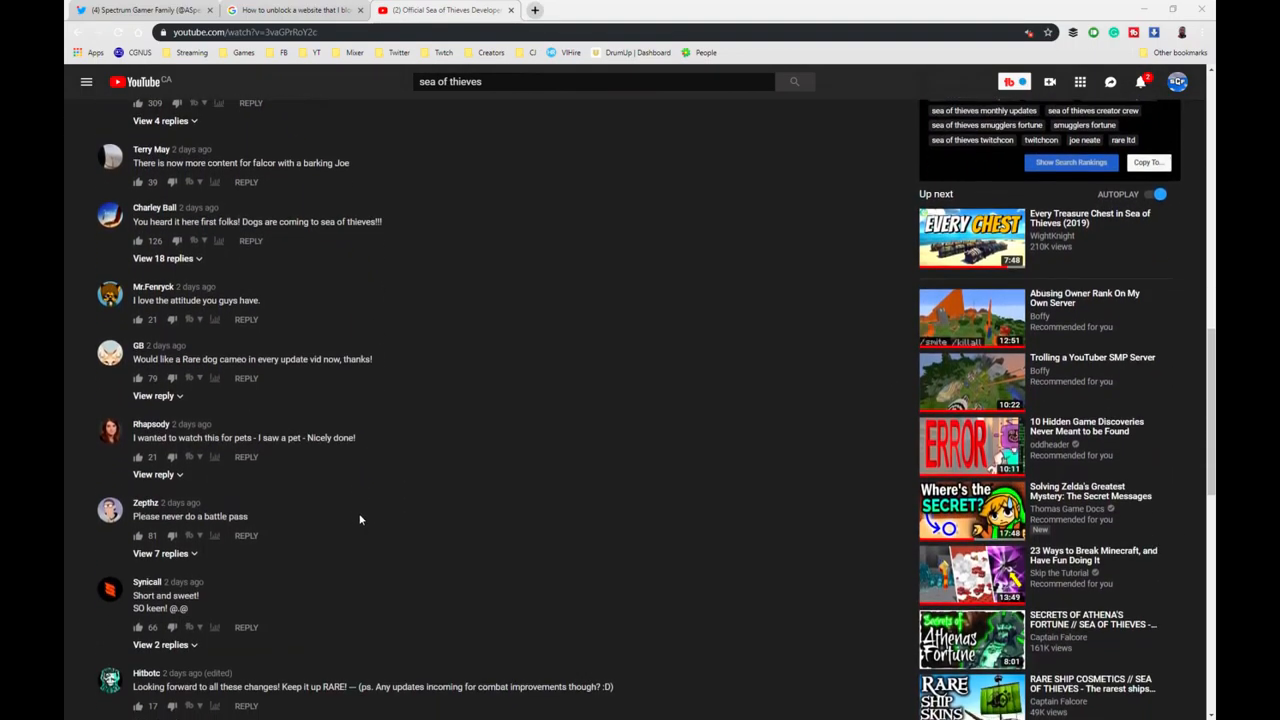
{"action": "scroll", "scroll_direction": "down", "scroll_amount": 3}
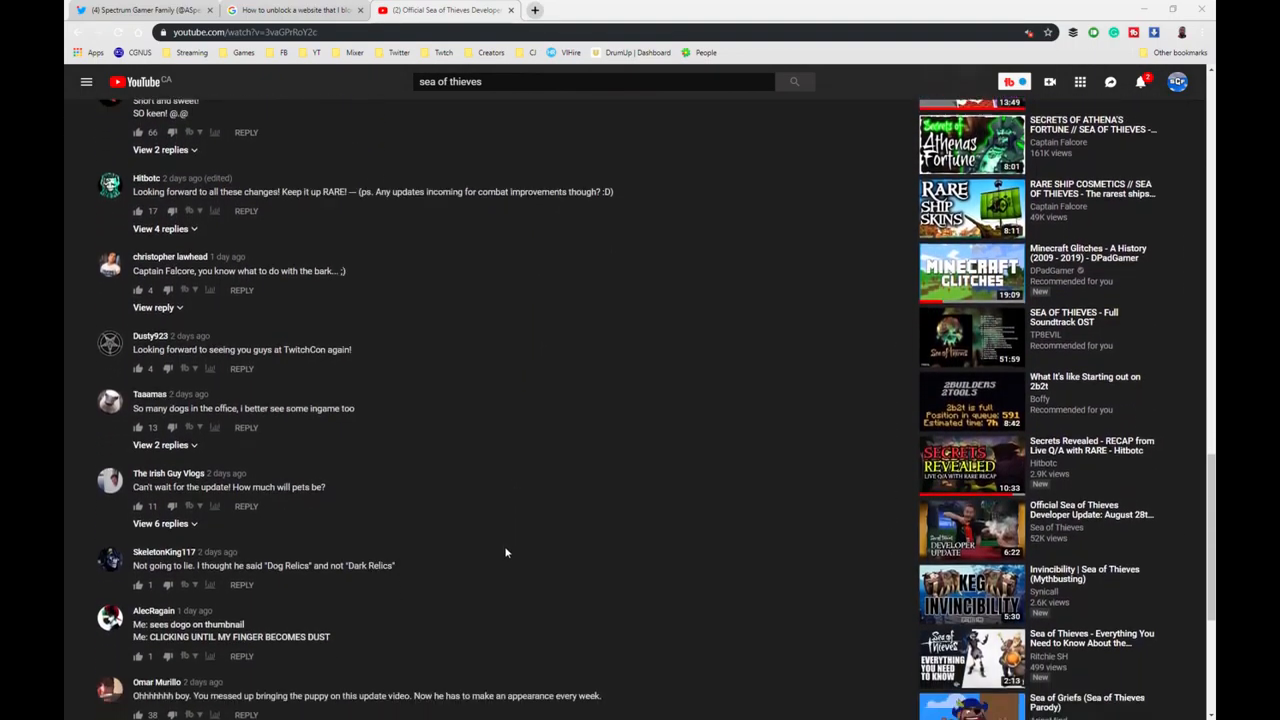
{"action": "scroll", "scroll_direction": "down", "scroll_amount": 3}
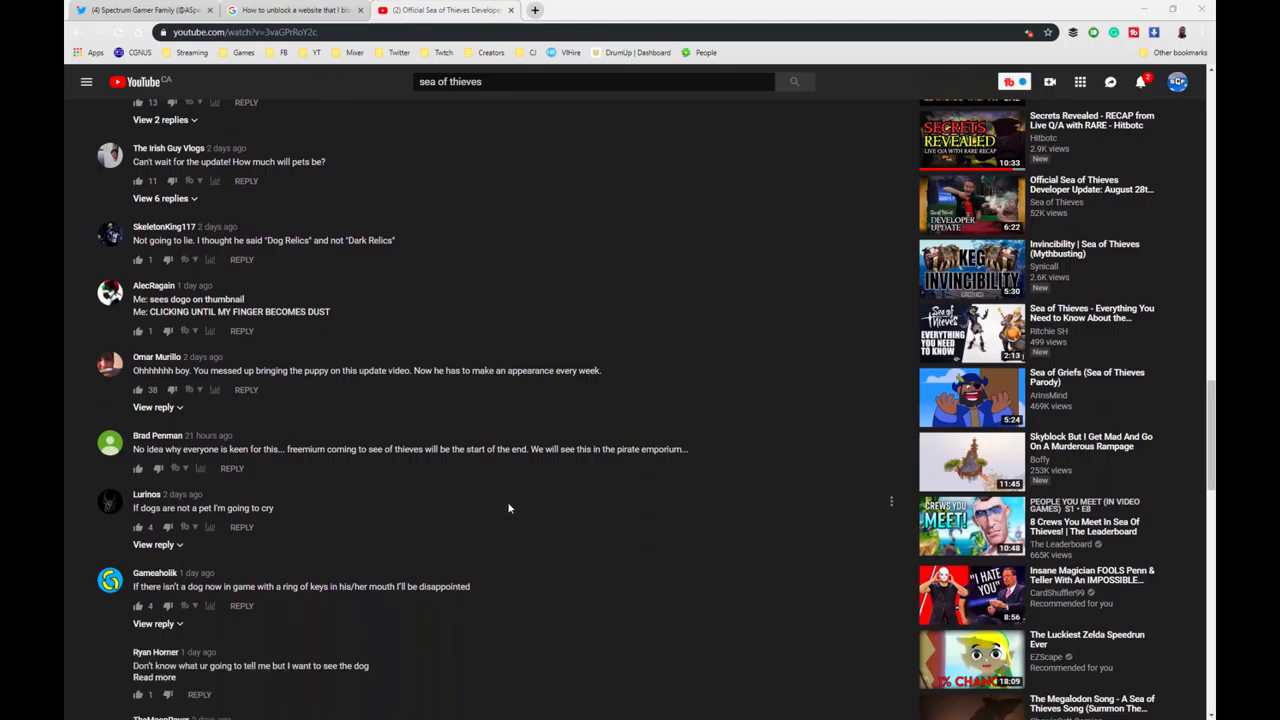
{"action": "scroll", "scroll_direction": "down", "scroll_amount": 3}
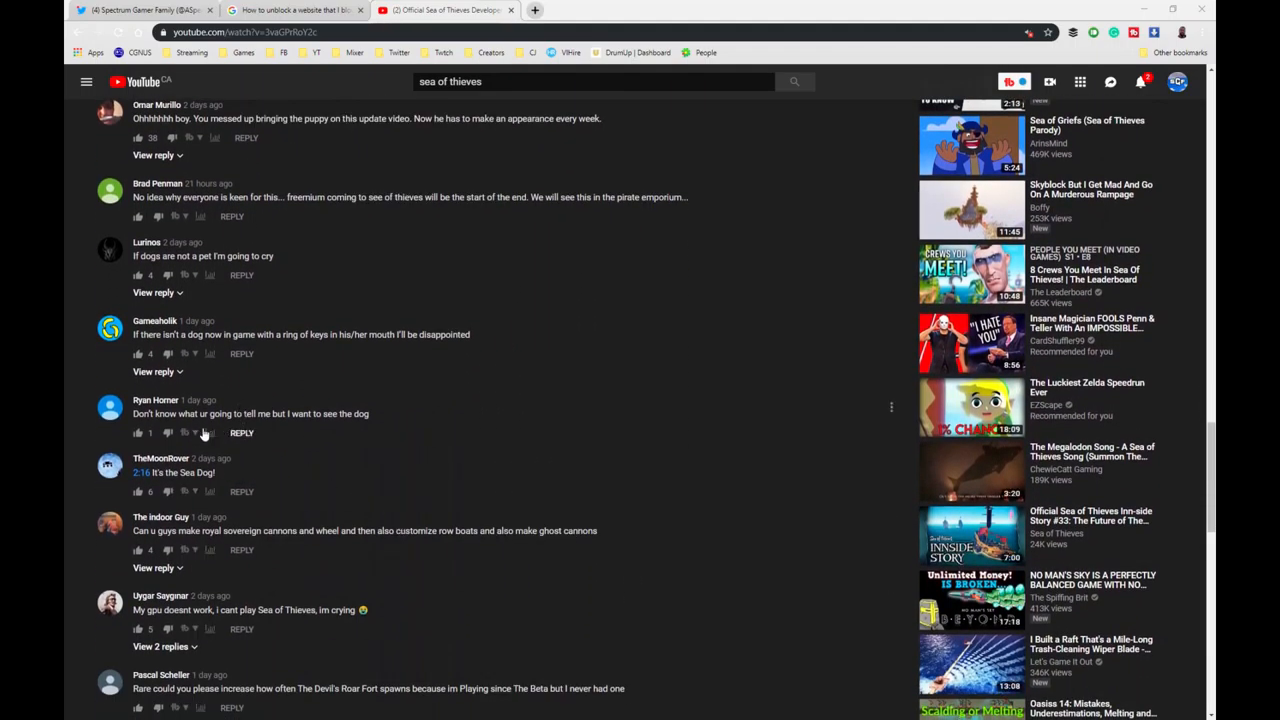
{"action": "scroll", "scroll_direction": "down", "scroll_amount": 3}
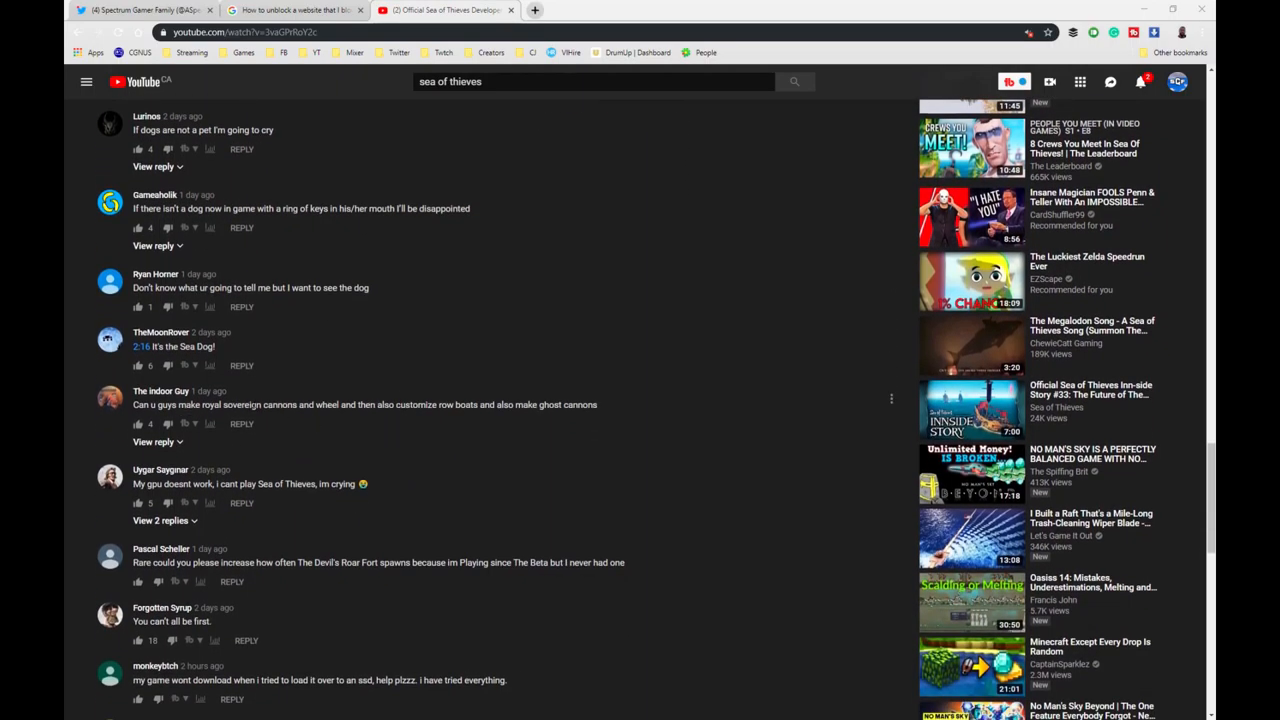
{"action": "left_click", "coordinate": [161, 391]}
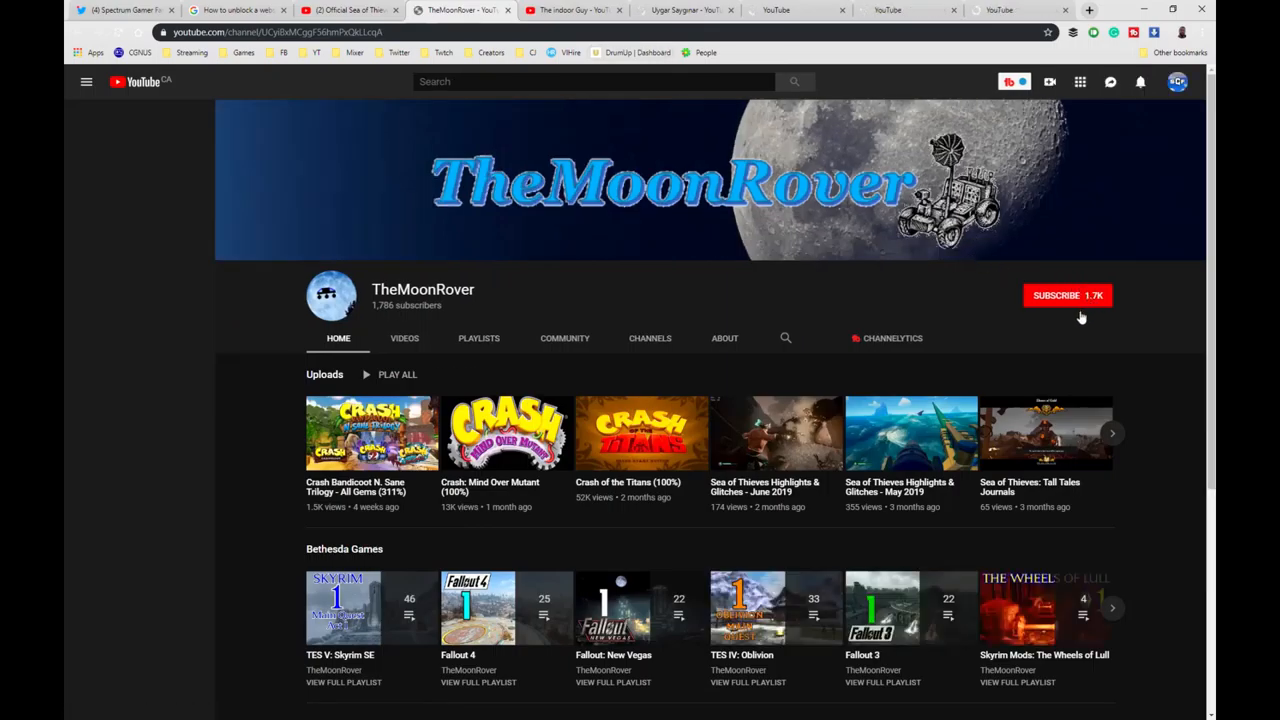
Subscribe to TheMoonRover's channel from its channel page
{"action": "left_click", "coordinate": [86, 81]}
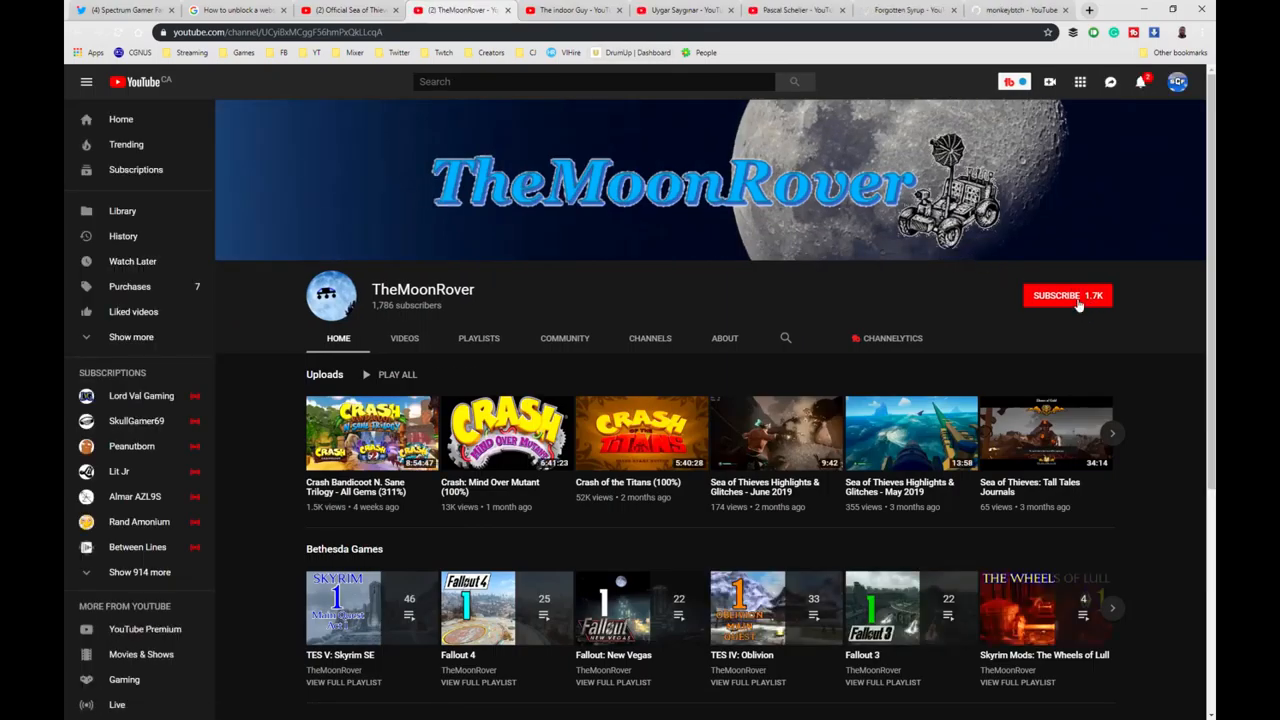
{"action": "left_click", "coordinate": [1067, 295]}
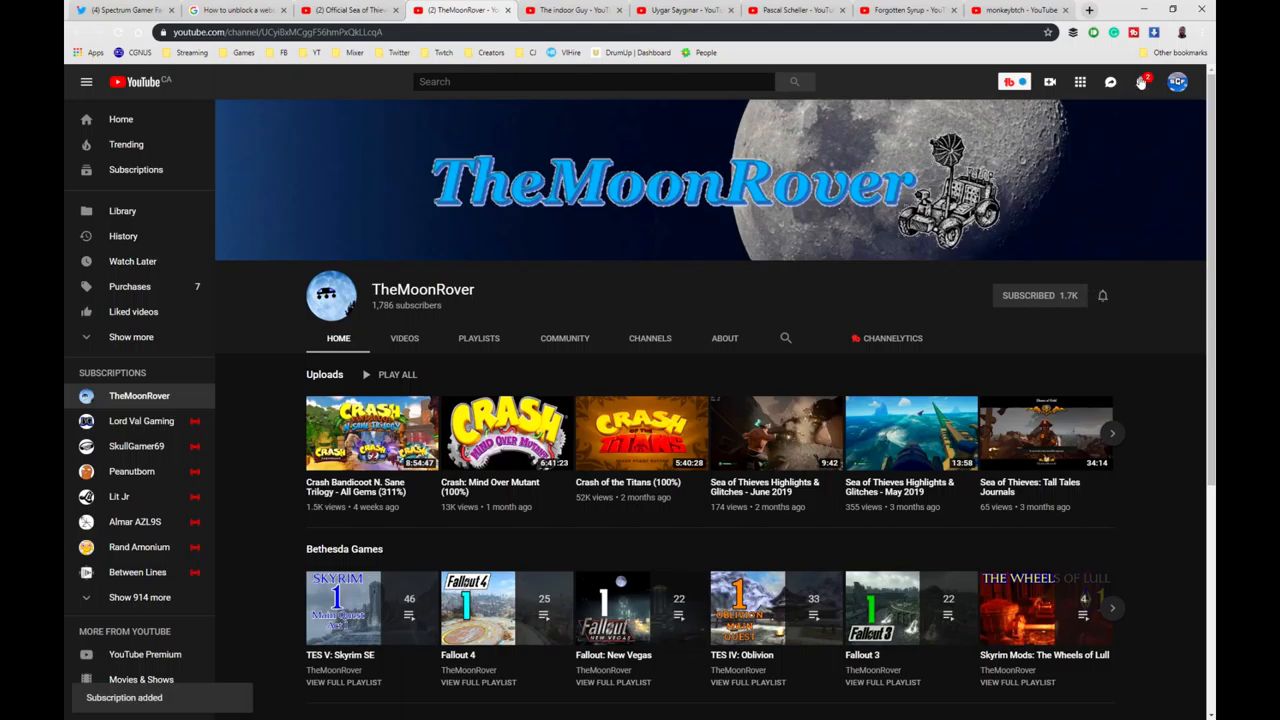
{"action": "mouse_move", "coordinate": [1141, 82]}
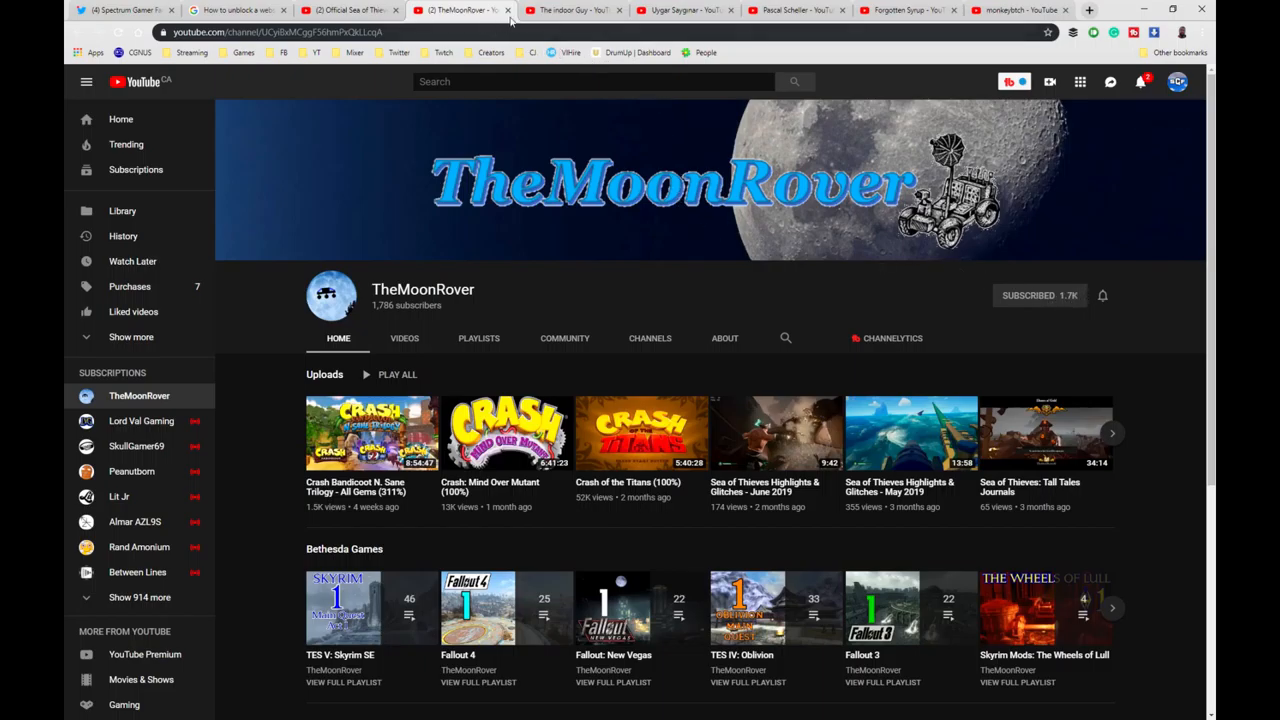
{"action": "left_click", "coordinate": [570, 9]}
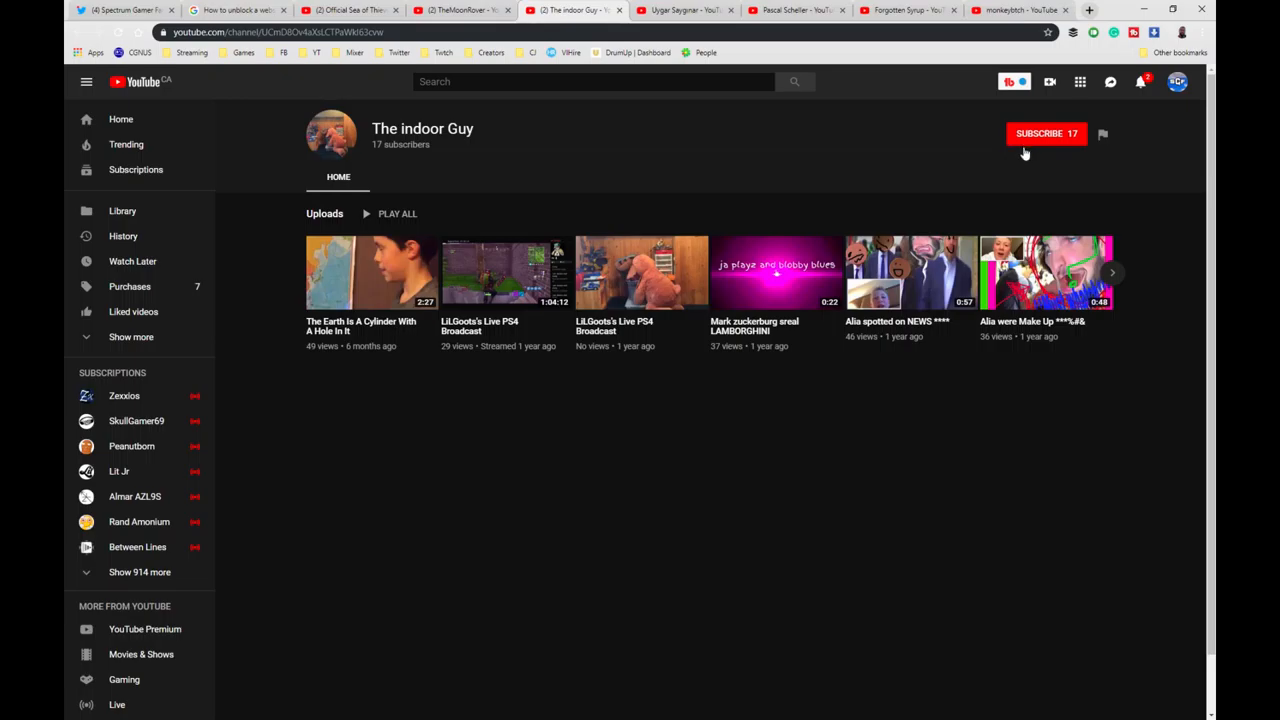
{"action": "mouse_move", "coordinate": [1035, 143]}
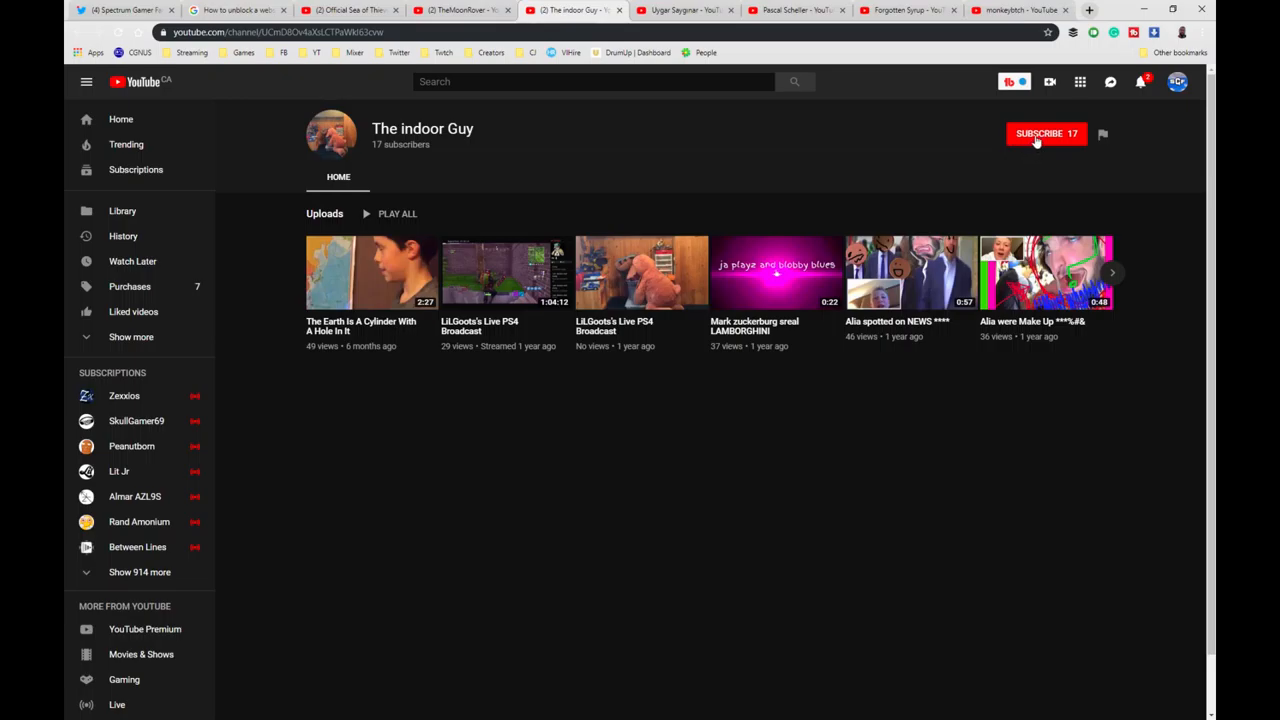
{"action": "left_click", "coordinate": [1044, 133]}
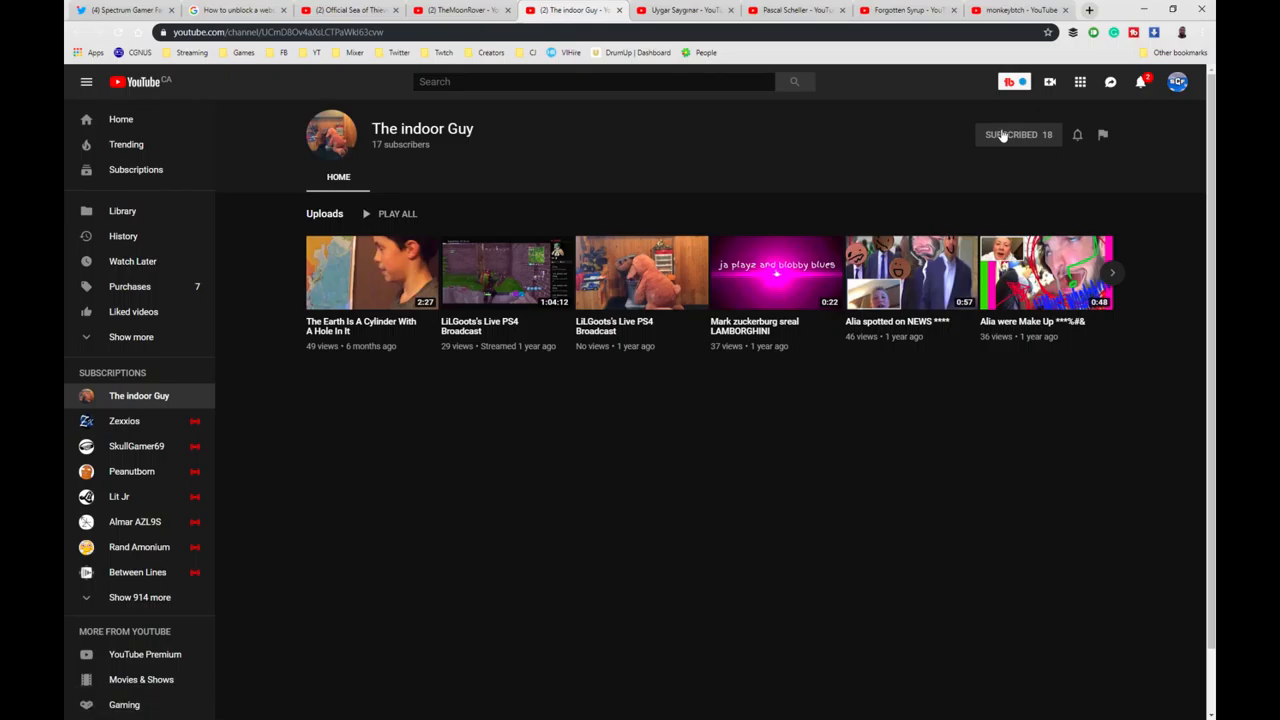
{"action": "mouse_move", "coordinate": [684, 127]}
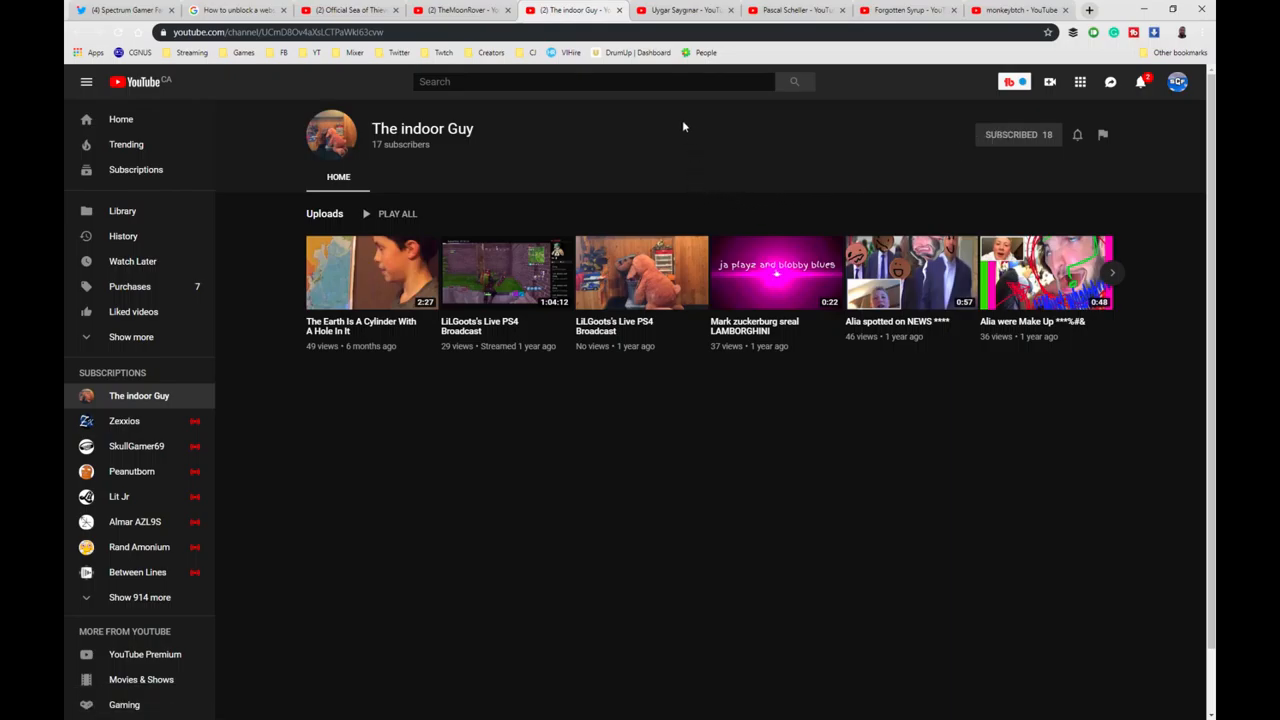
{"action": "mouse_move", "coordinate": [1041, 108]}
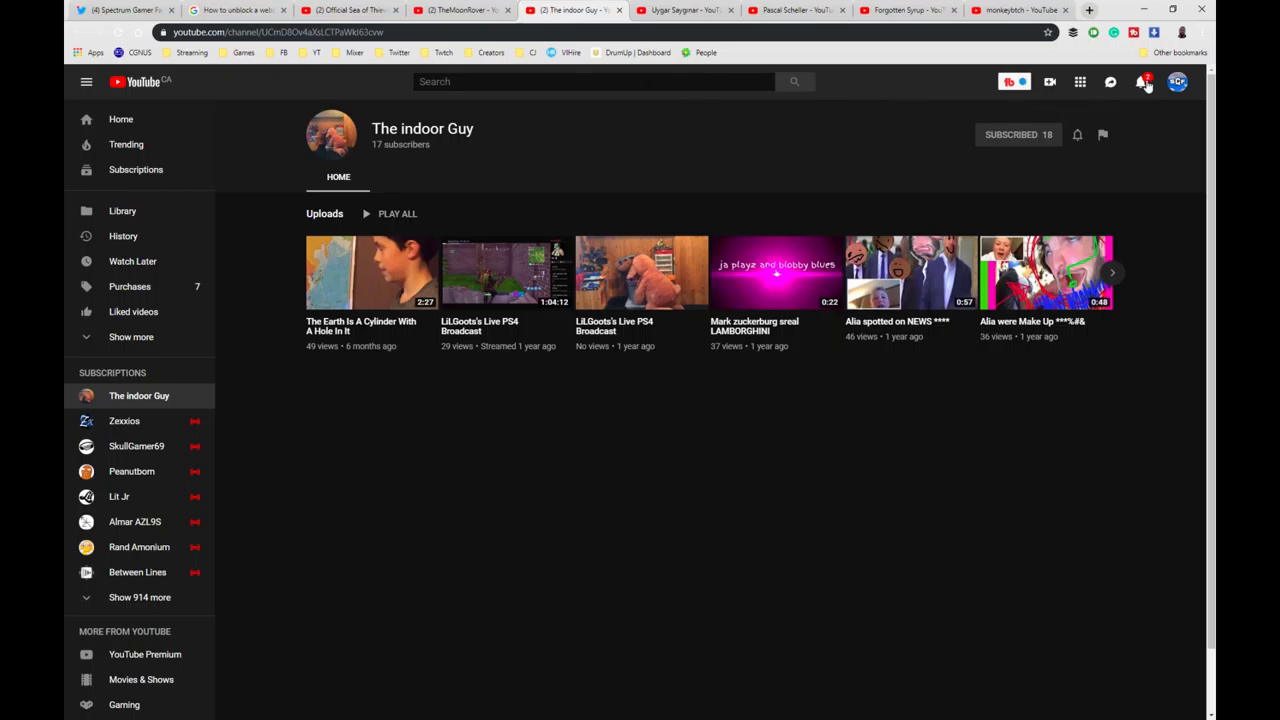
{"action": "mouse_move", "coordinate": [1139, 81]}
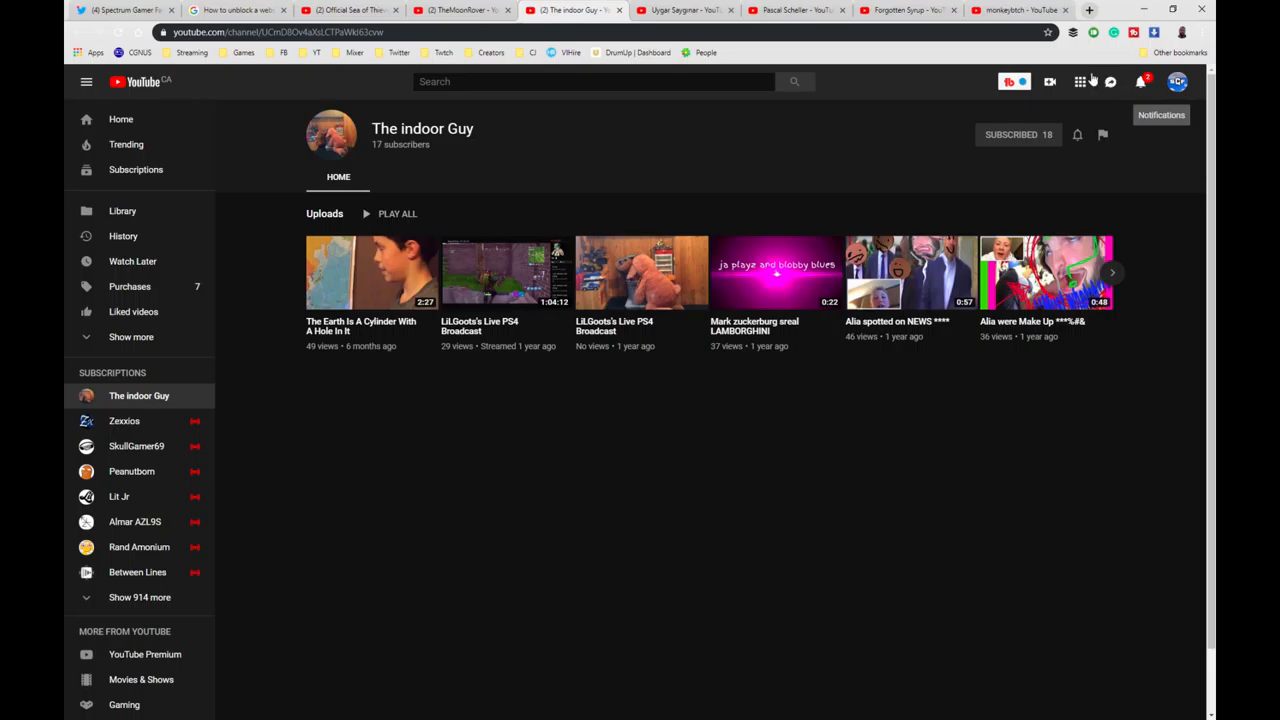
{"action": "mouse_move", "coordinate": [685, 10]}
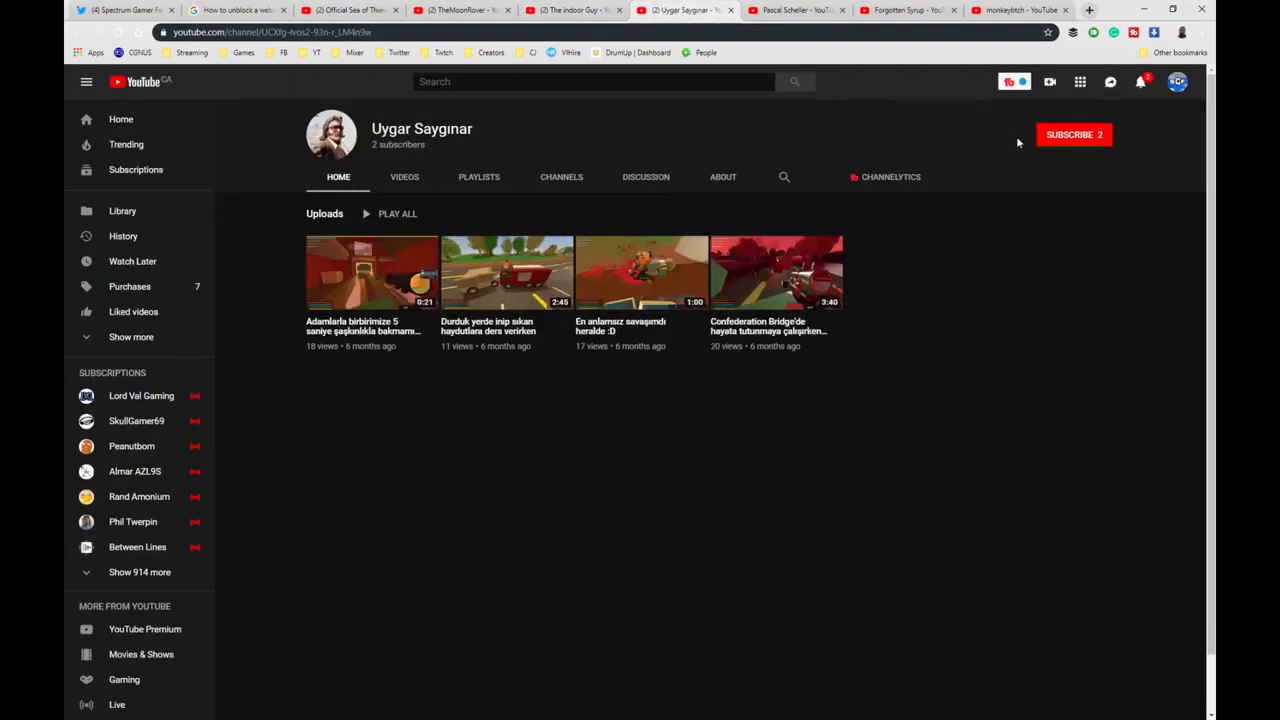
Subscribe to Uygar Saygınar, Forgotten Syrup and monkeybtch from their channel tabs
{"action": "left_click", "coordinate": [1073, 134]}
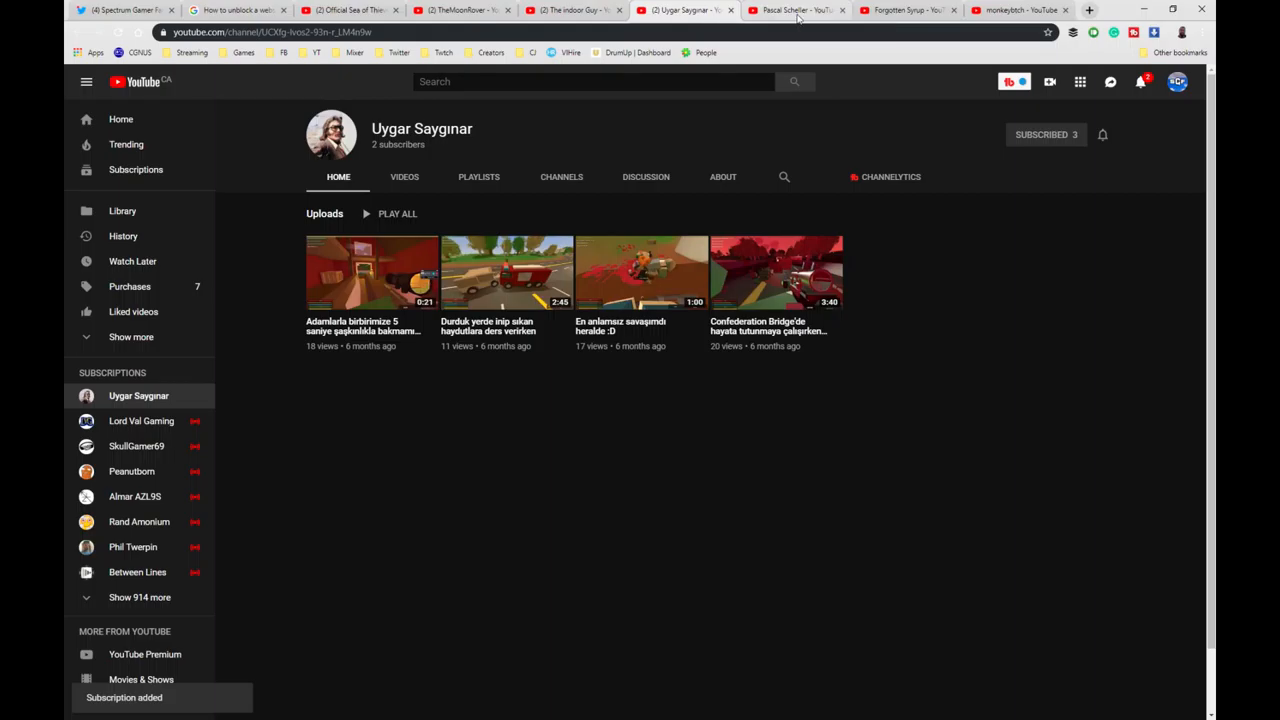
{"action": "left_click", "coordinate": [900, 10]}
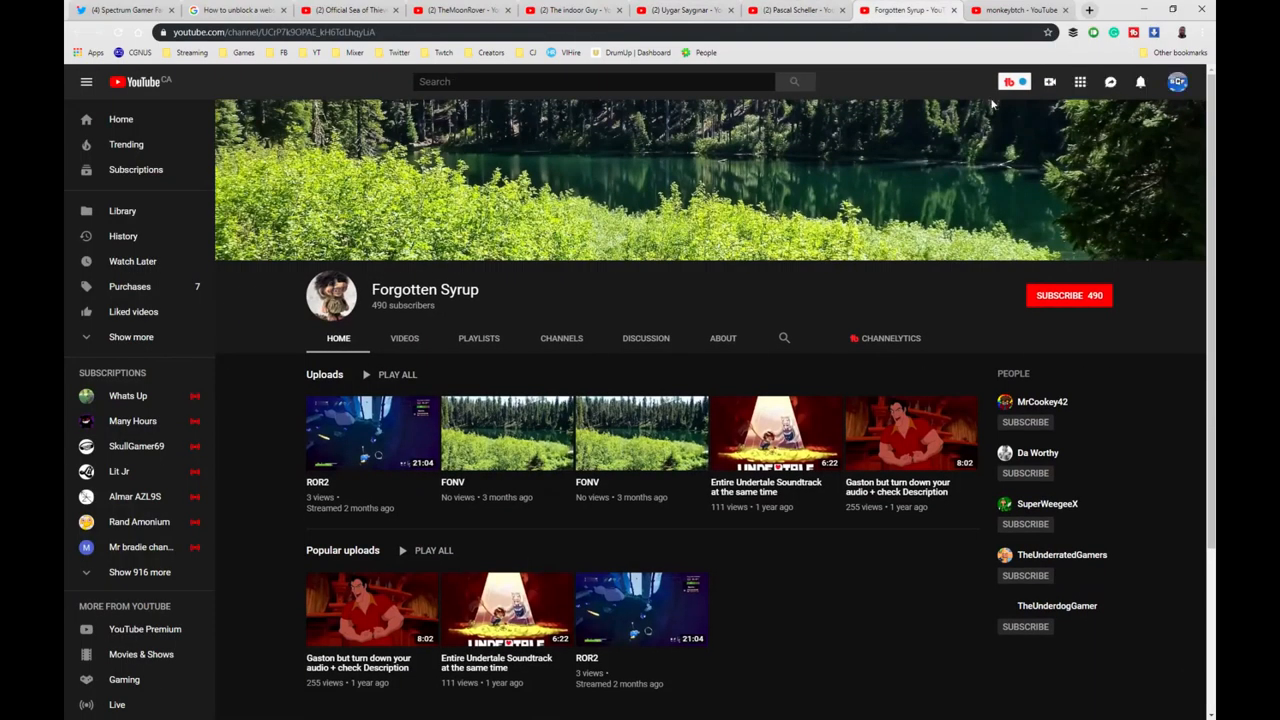
{"action": "left_click", "coordinate": [1068, 295]}
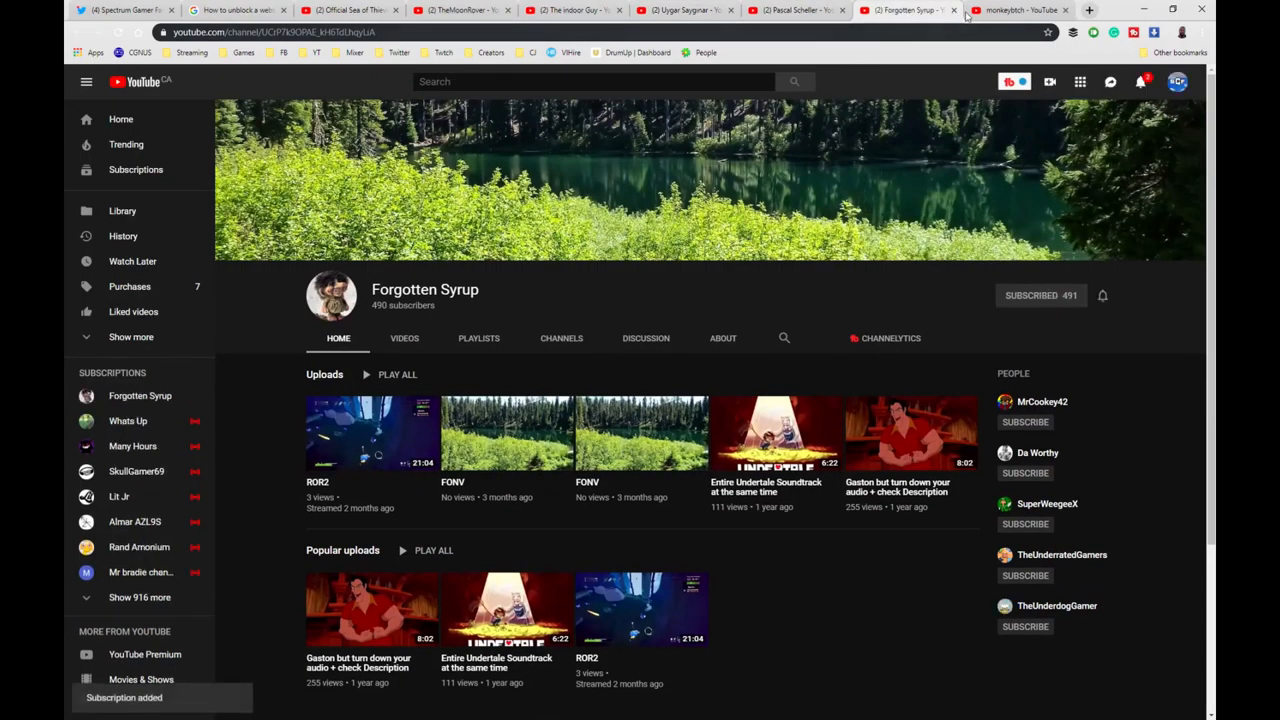
{"action": "left_click", "coordinate": [1015, 10]}
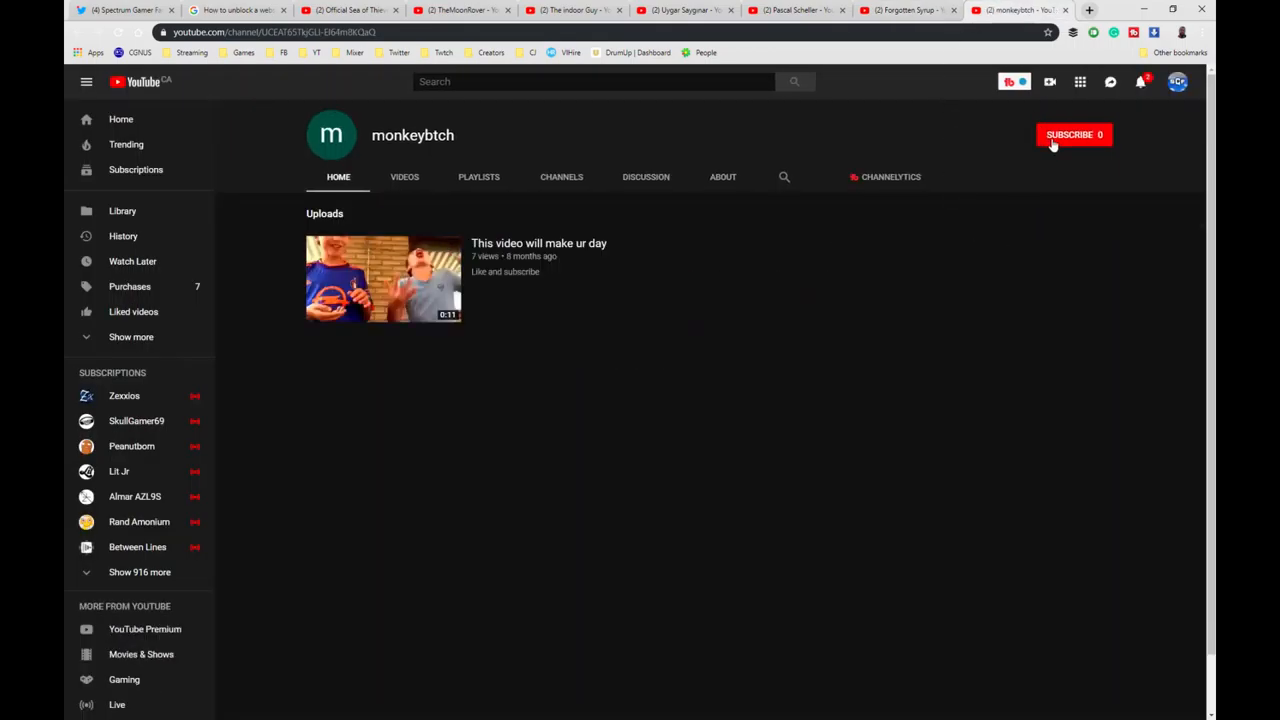
{"action": "left_click", "coordinate": [1070, 134]}
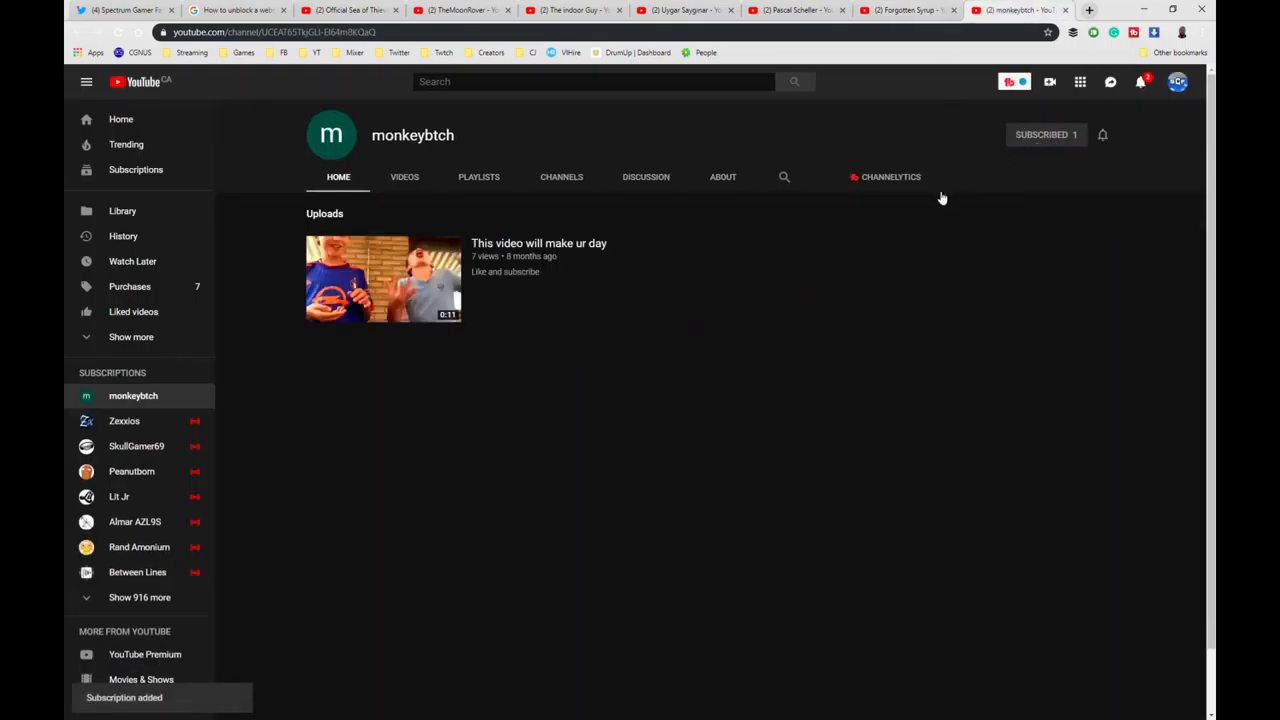